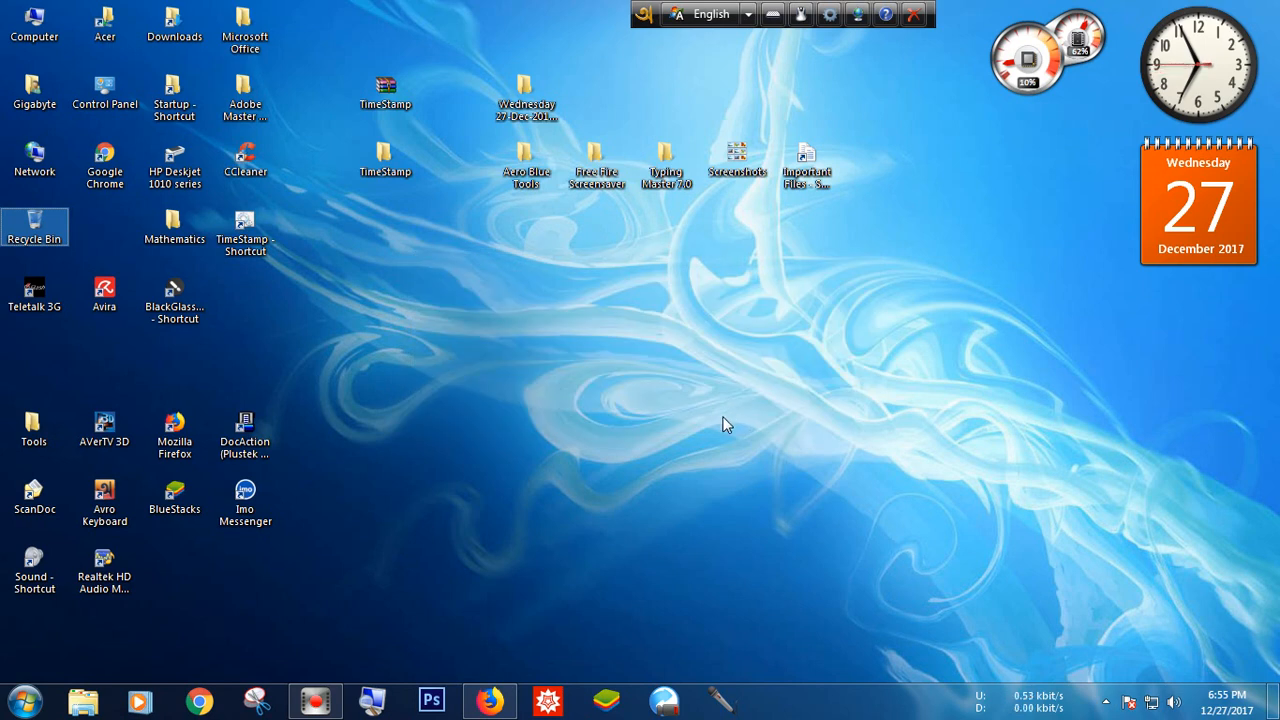
{"action": "mouse_move", "coordinate": [692, 466]}
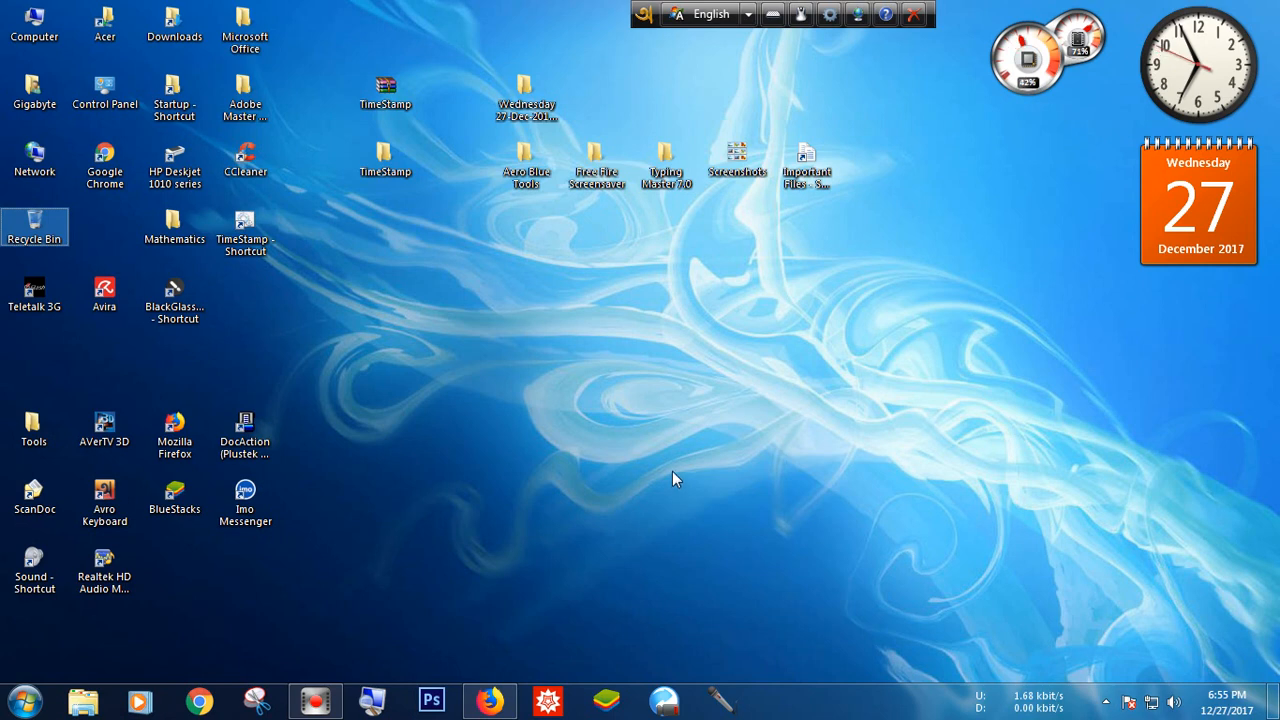
{"action": "mouse_move", "coordinate": [672, 482]}
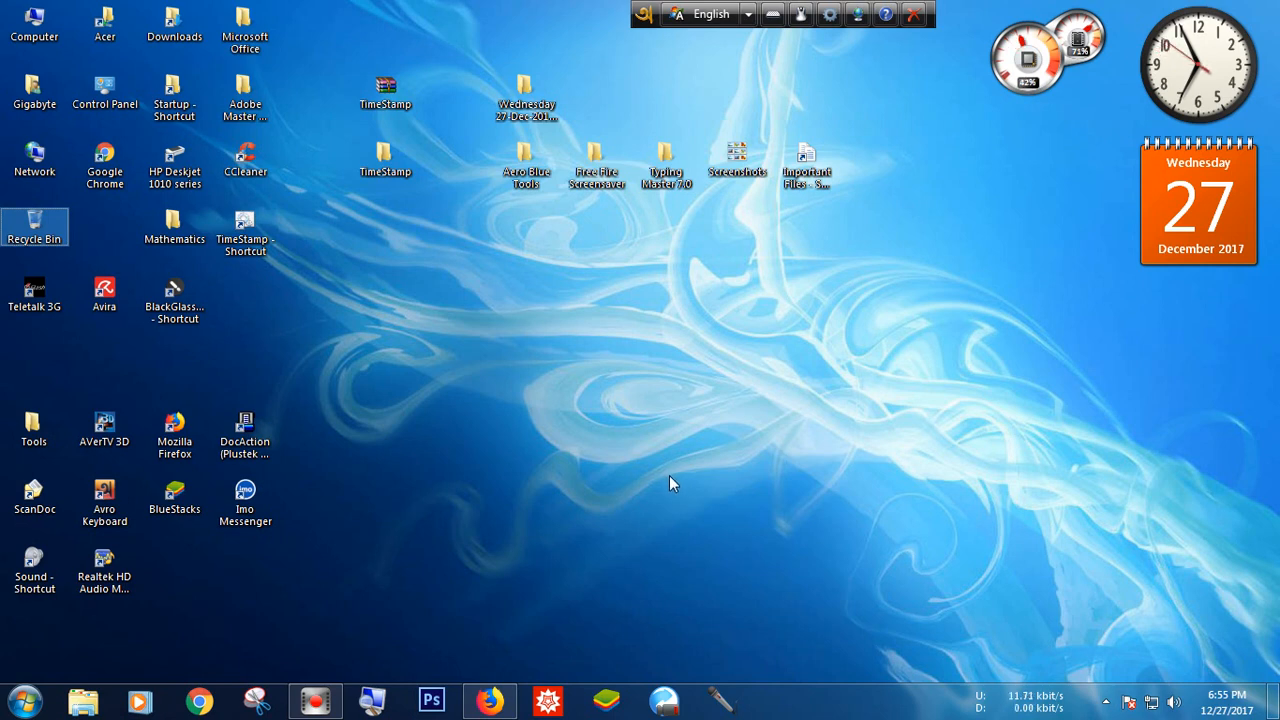
{"action": "mouse_move", "coordinate": [660, 500]}
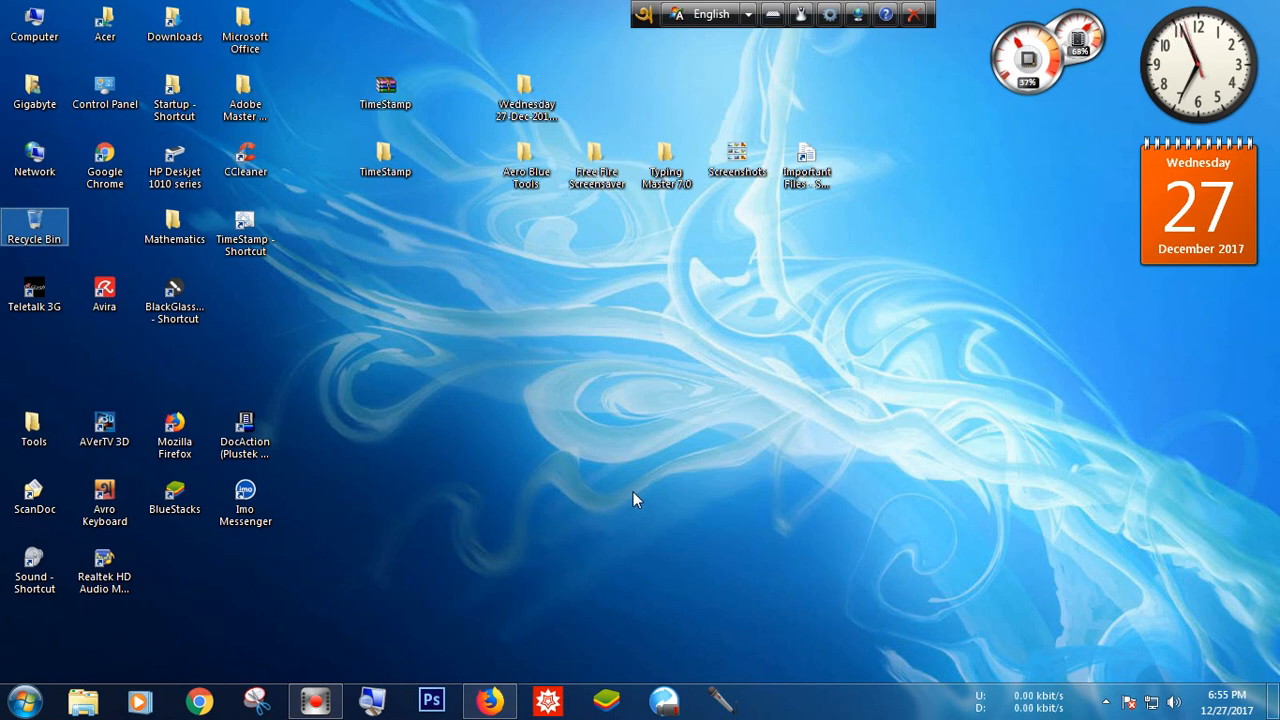
{"action": "mouse_move", "coordinate": [560, 462]}
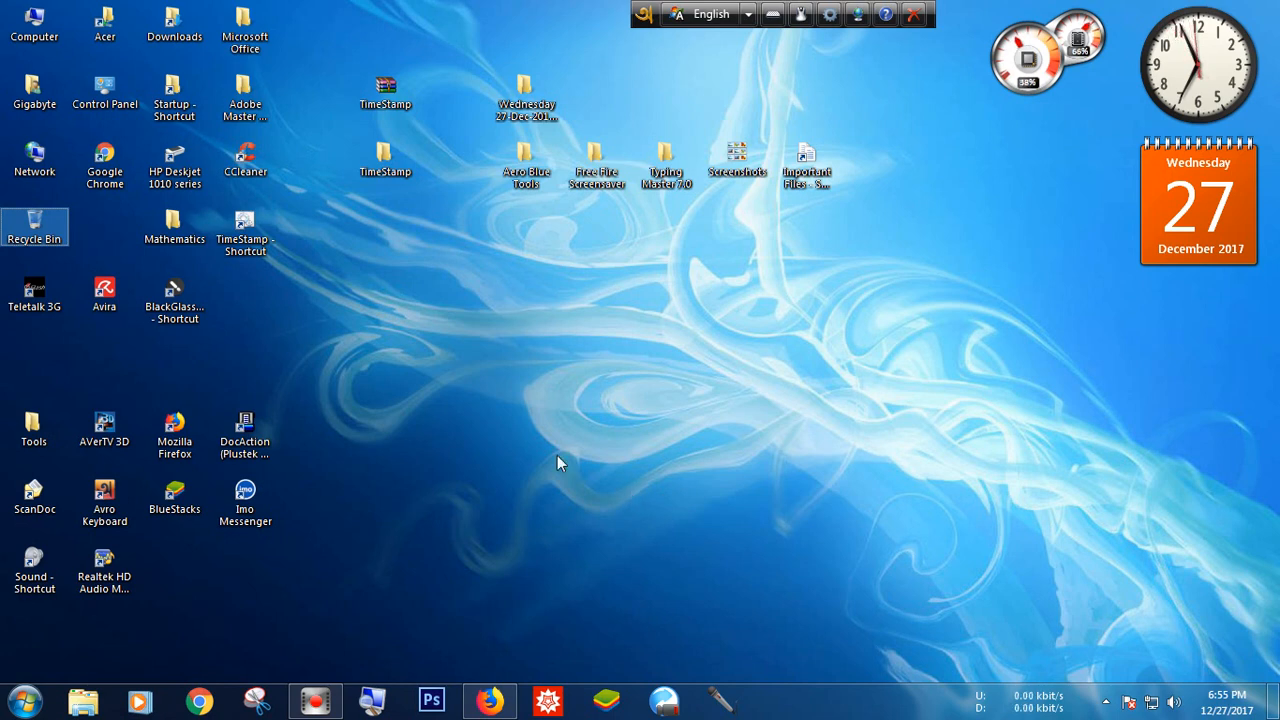
- Run the TimeStamp batch file to create the folder 'Wednesday 27-Dec-2017 6.56.13 PM'
{"action": "double_click", "coordinate": [384, 90]}
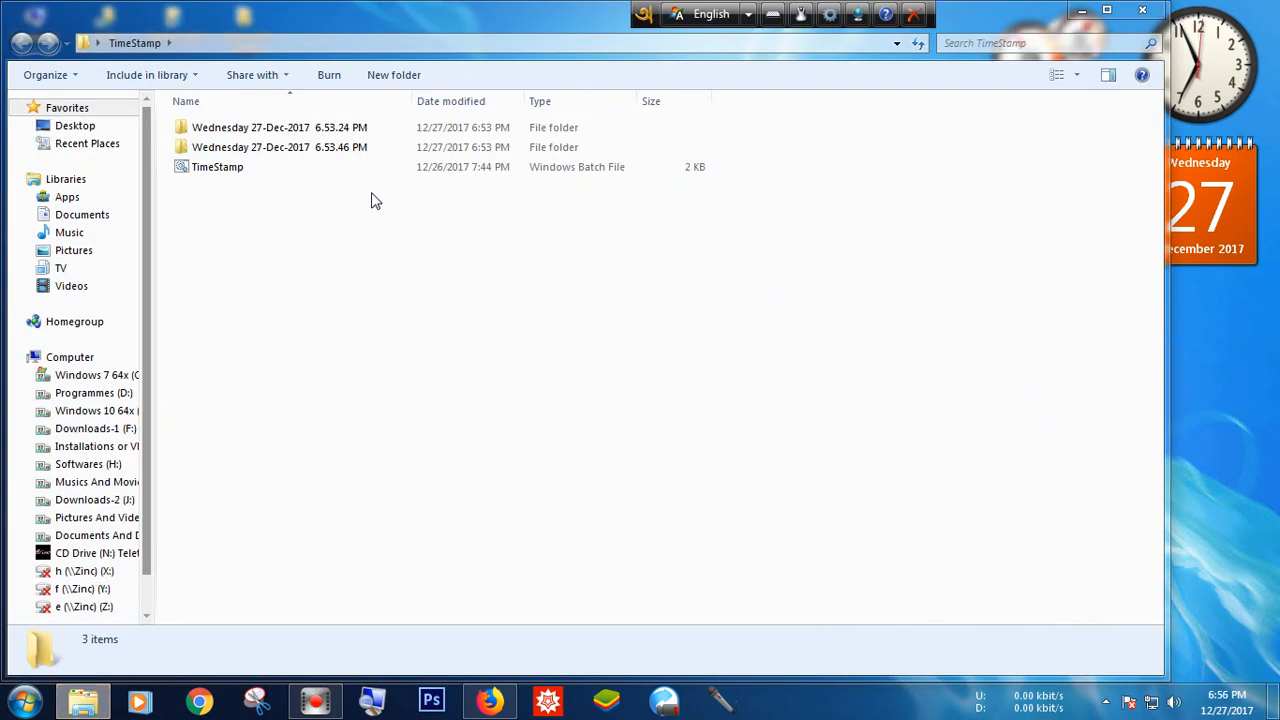
{"action": "left_click", "coordinate": [216, 166]}
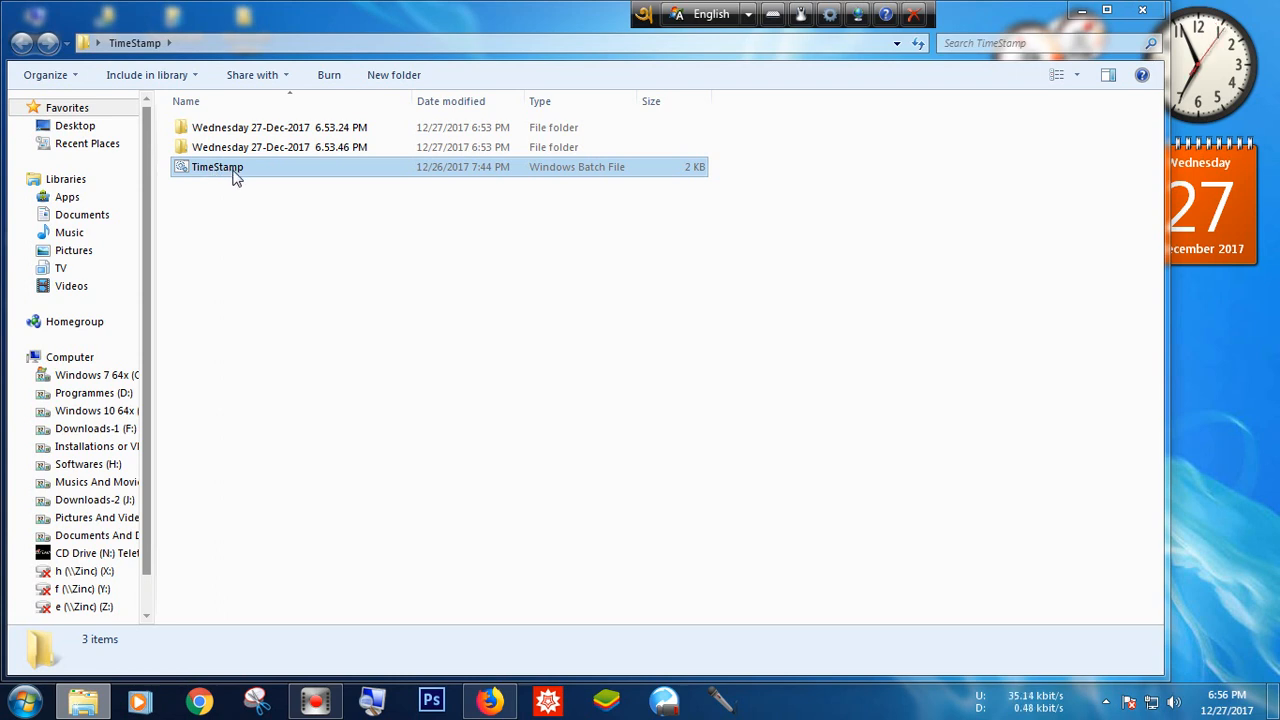
{"action": "left_click", "coordinate": [280, 148]}
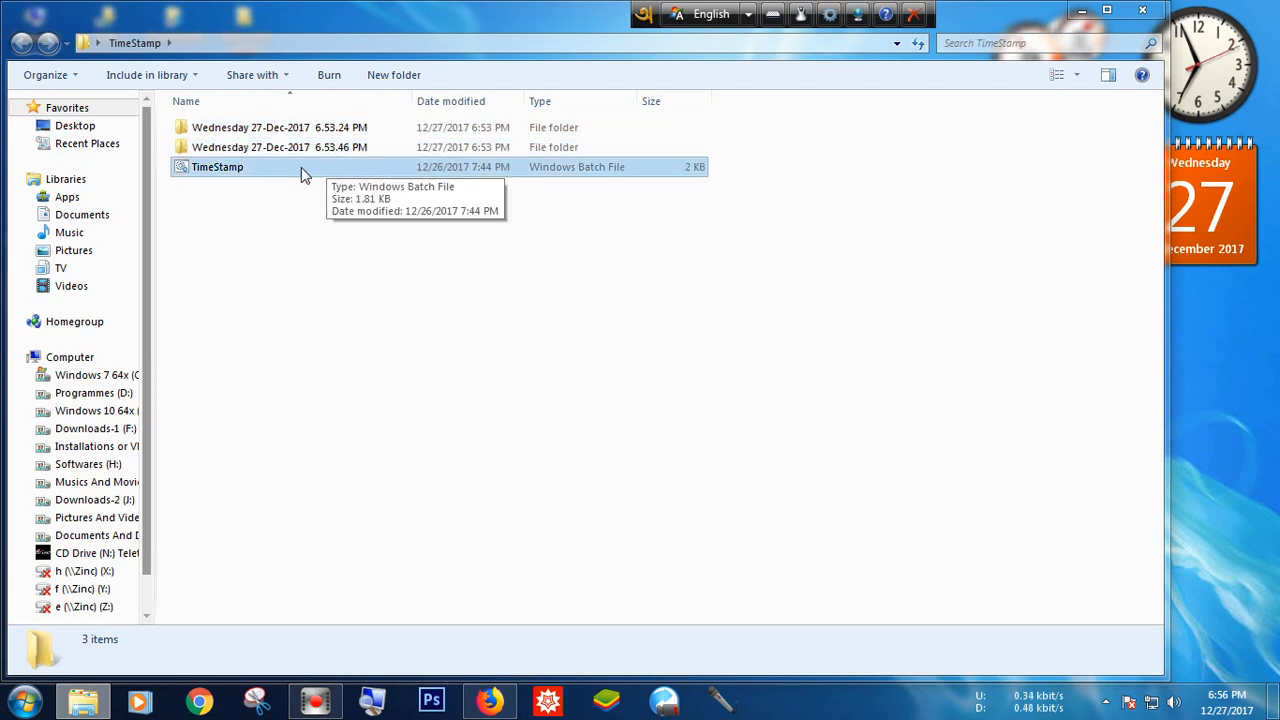
{"action": "mouse_move", "coordinate": [236, 170]}
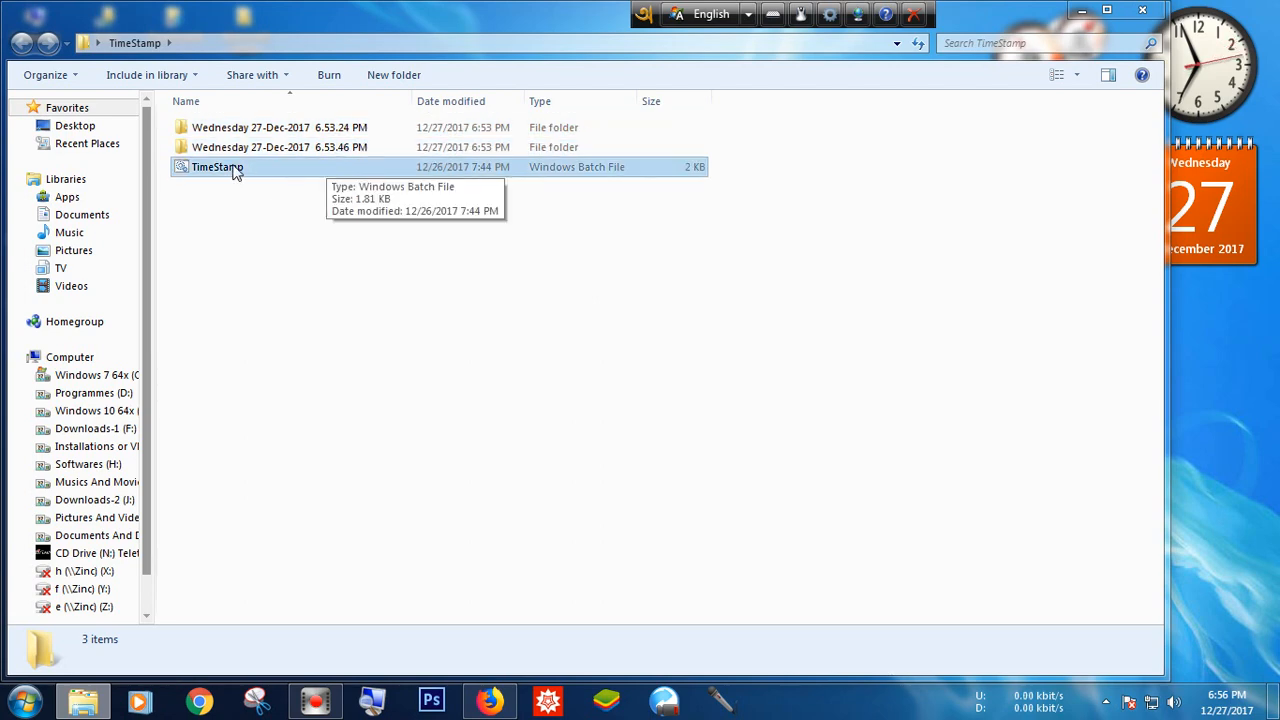
{"action": "left_click", "coordinate": [216, 168]}
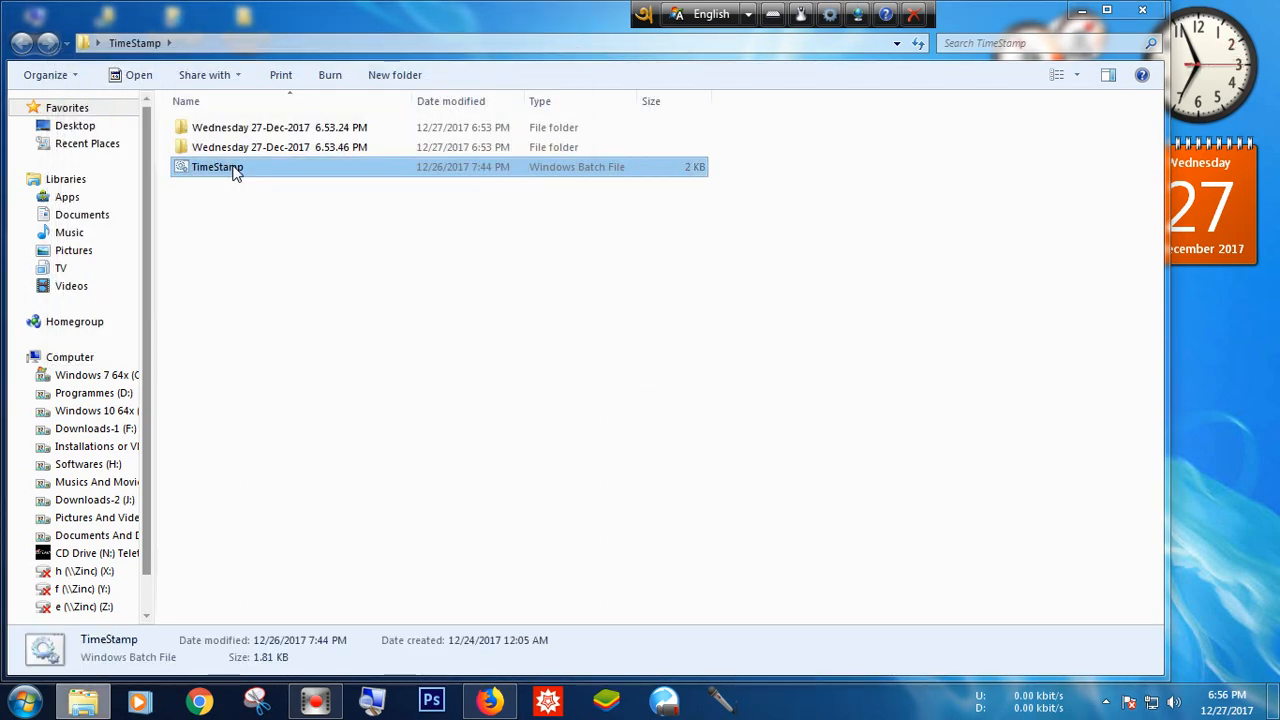
{"action": "double_click", "coordinate": [216, 166]}
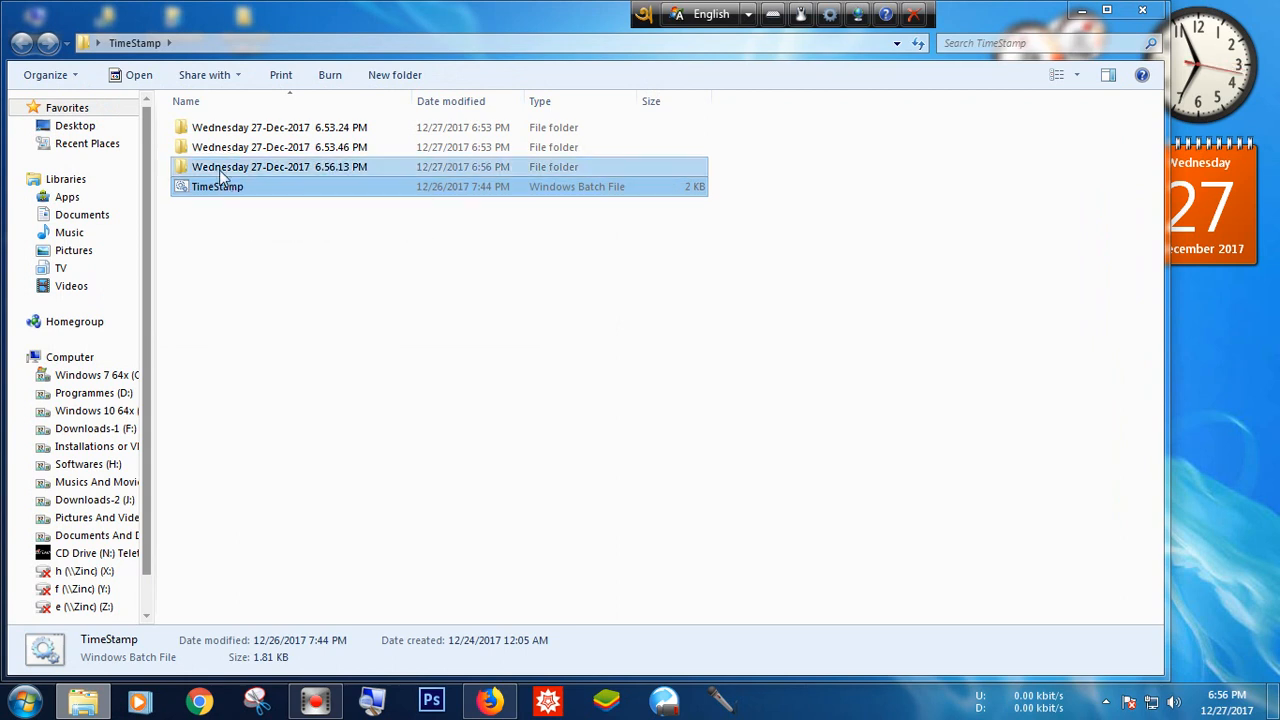
{"action": "mouse_move", "coordinate": [250, 168]}
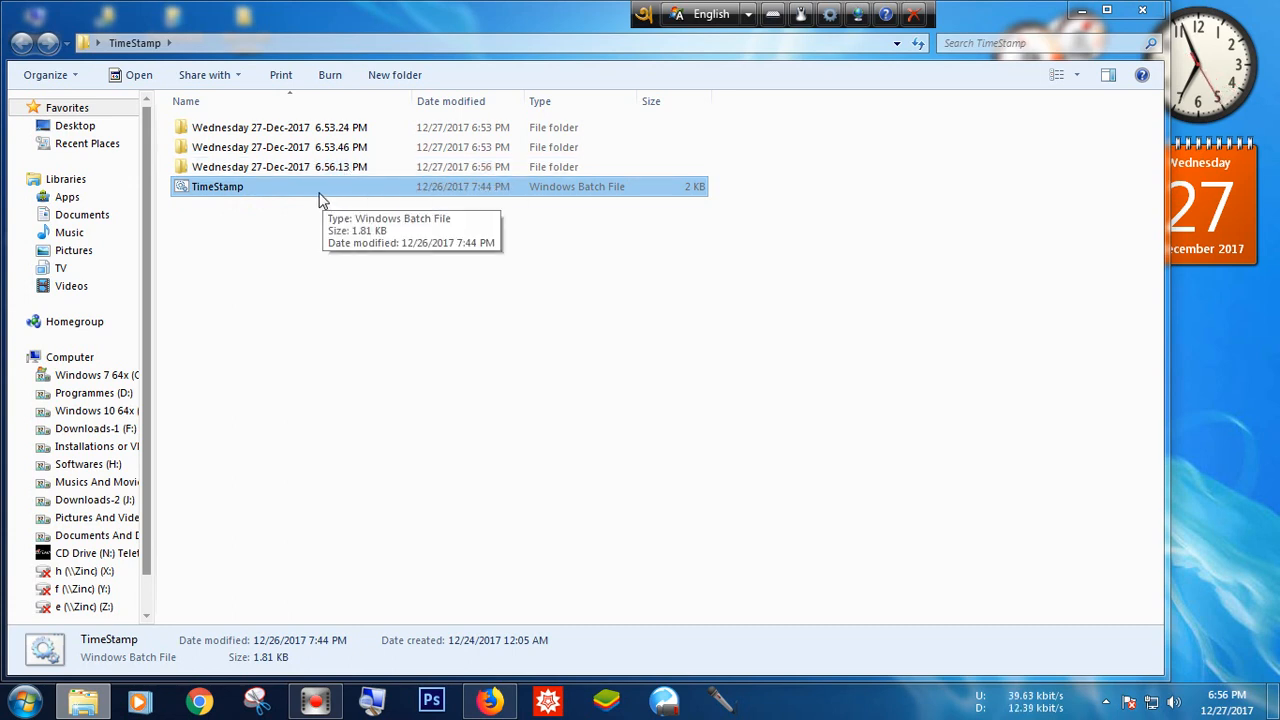
{"action": "mouse_move", "coordinate": [238, 192]}
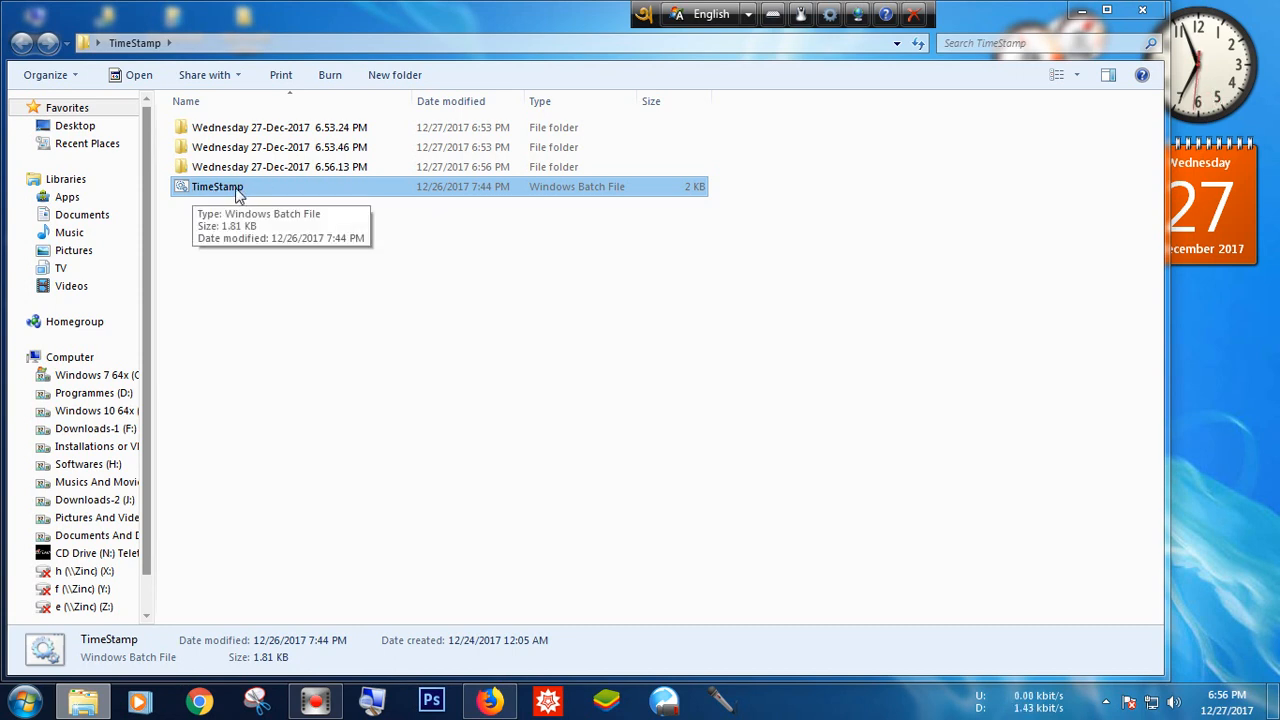
{"action": "mouse_move", "coordinate": [230, 186]}
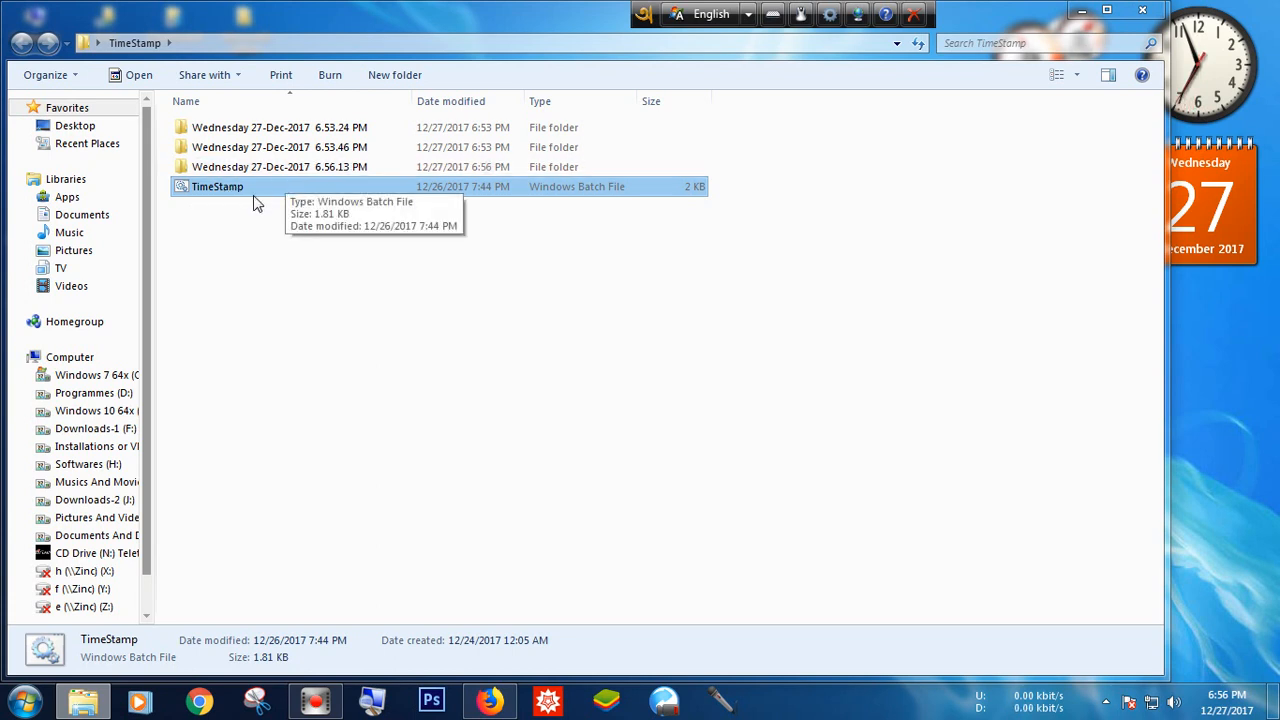
{"action": "mouse_move", "coordinate": [248, 210]}
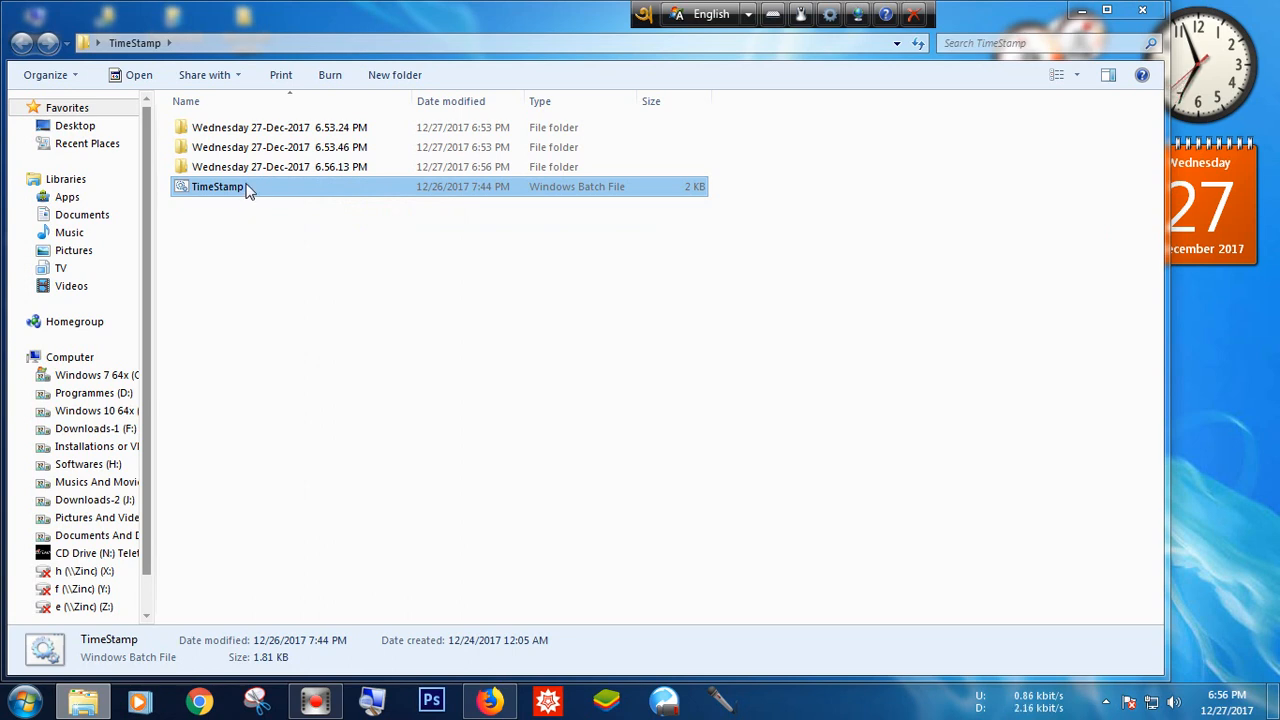
- Run the batch file again to create 'Wednesday 27-Dec-2017 6.56.52 PM'
{"action": "left_click", "coordinate": [280, 148]}
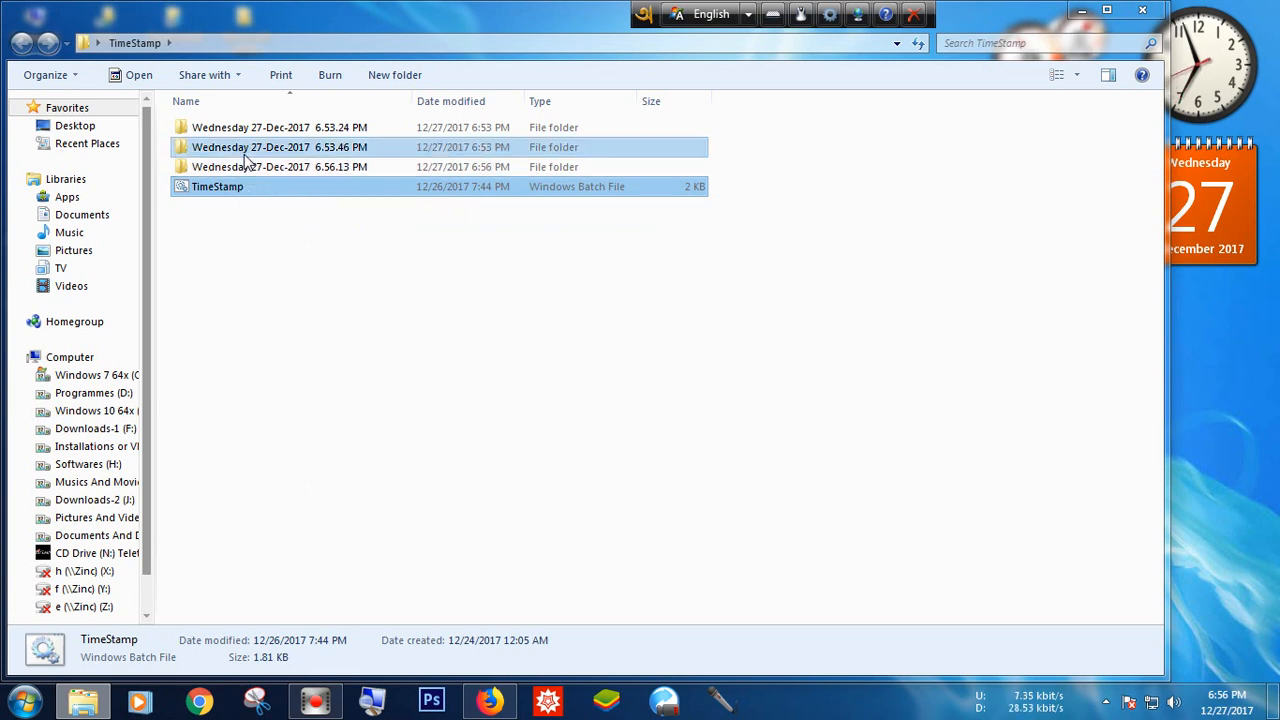
{"action": "left_click", "coordinate": [280, 168]}
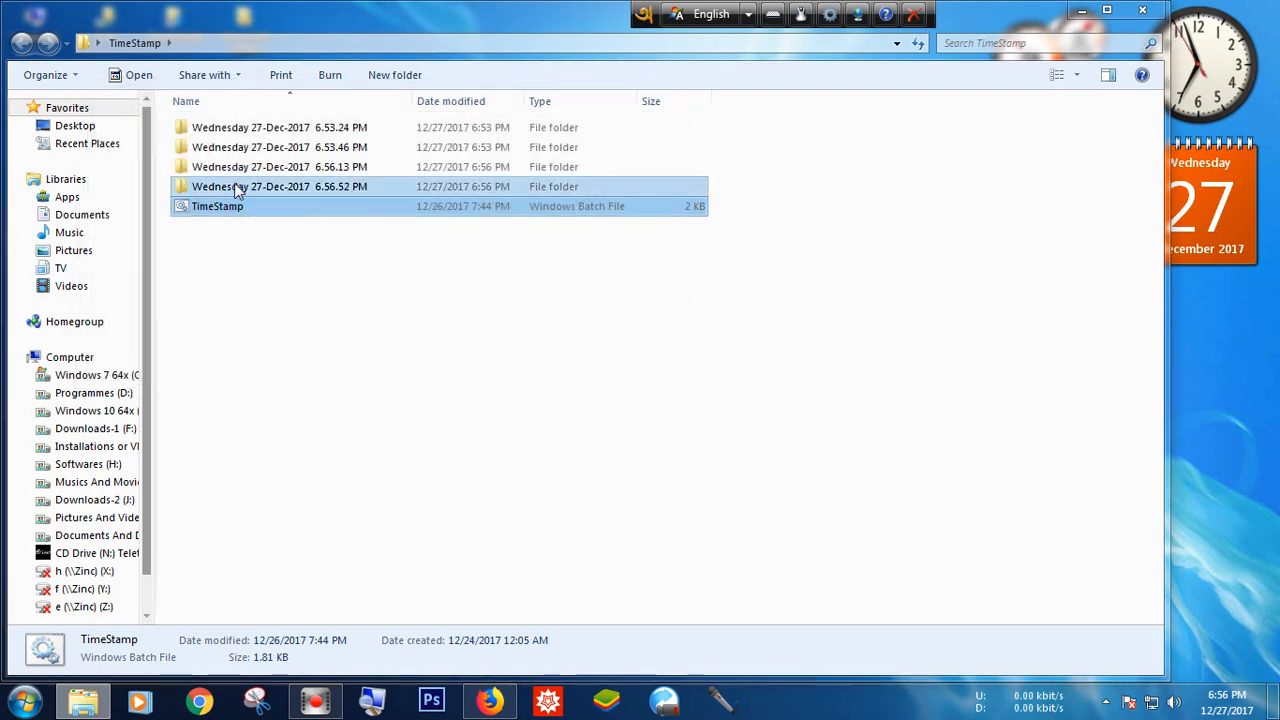
{"action": "mouse_move", "coordinate": [250, 188]}
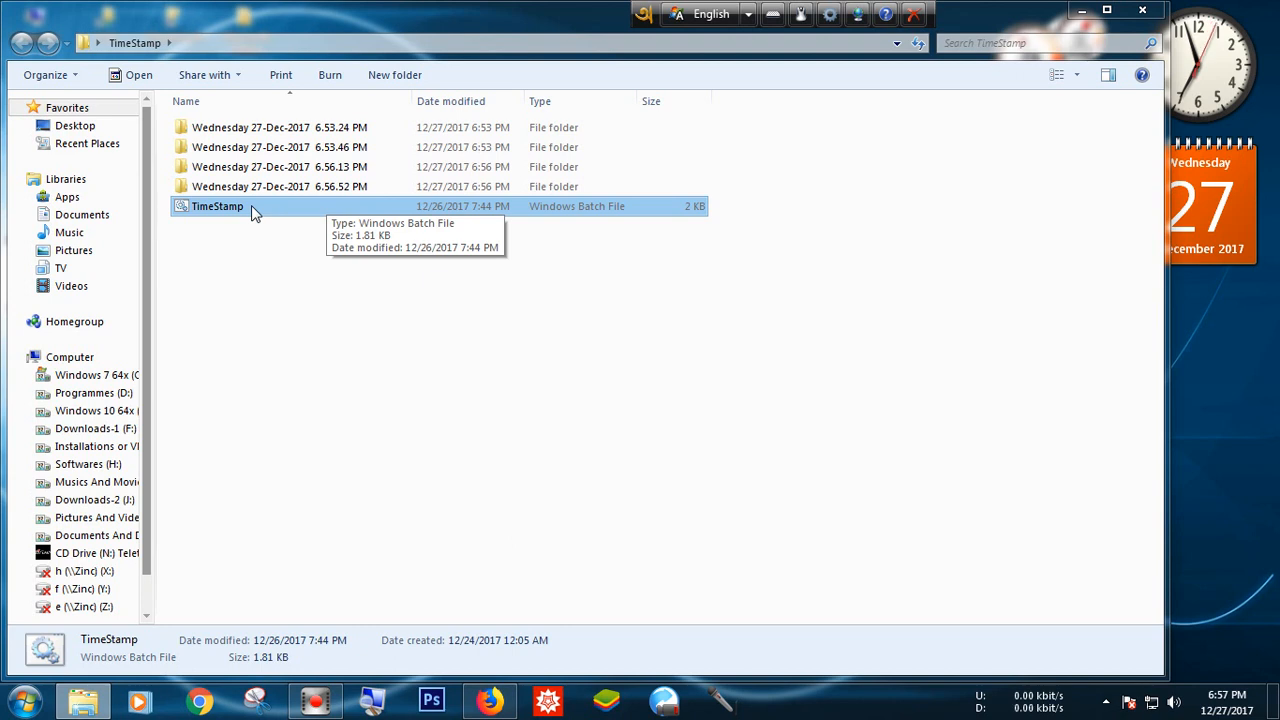
{"action": "mouse_move", "coordinate": [264, 212]}
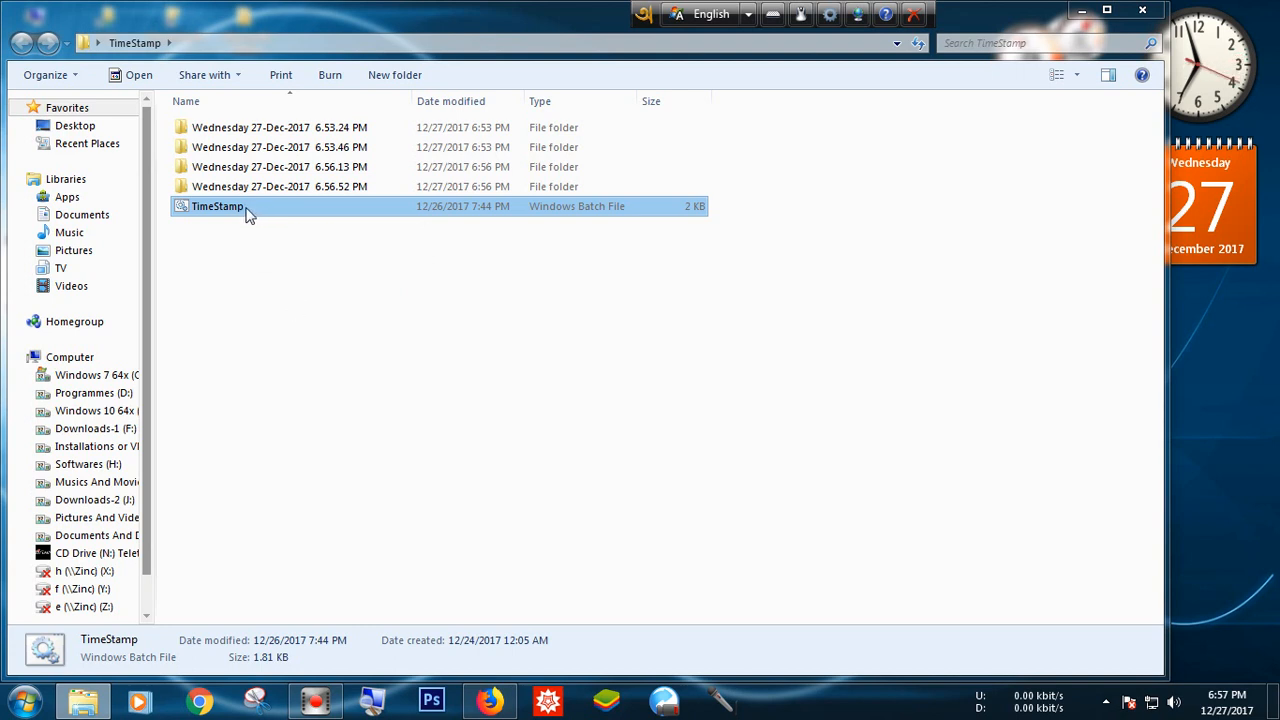
{"action": "mouse_move", "coordinate": [216, 206]}
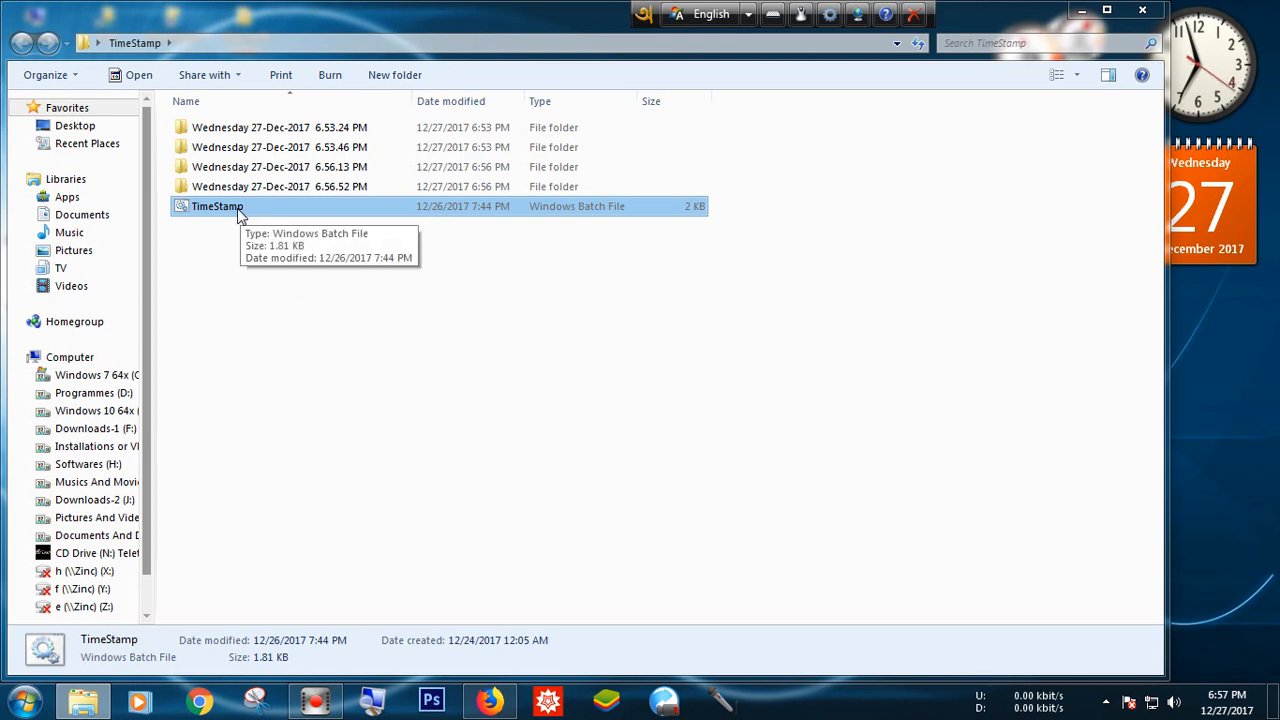
{"action": "mouse_move", "coordinate": [264, 218]}
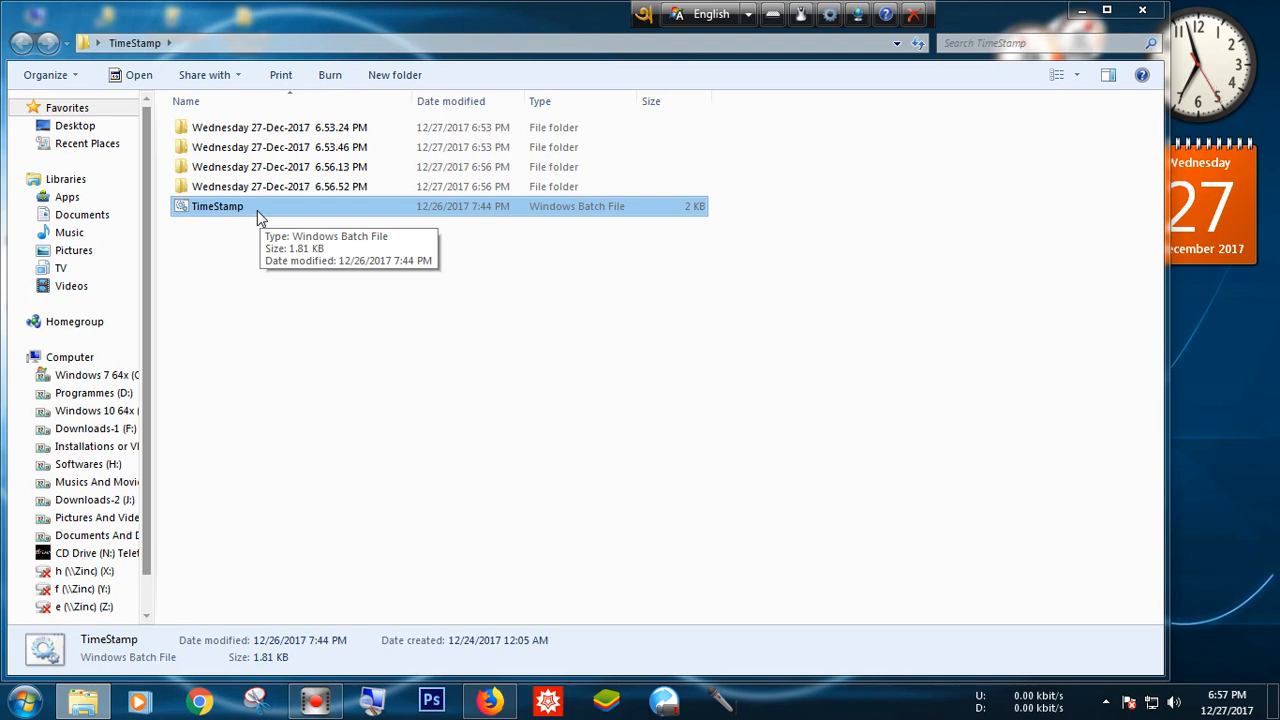
{"action": "mouse_move", "coordinate": [250, 216]}
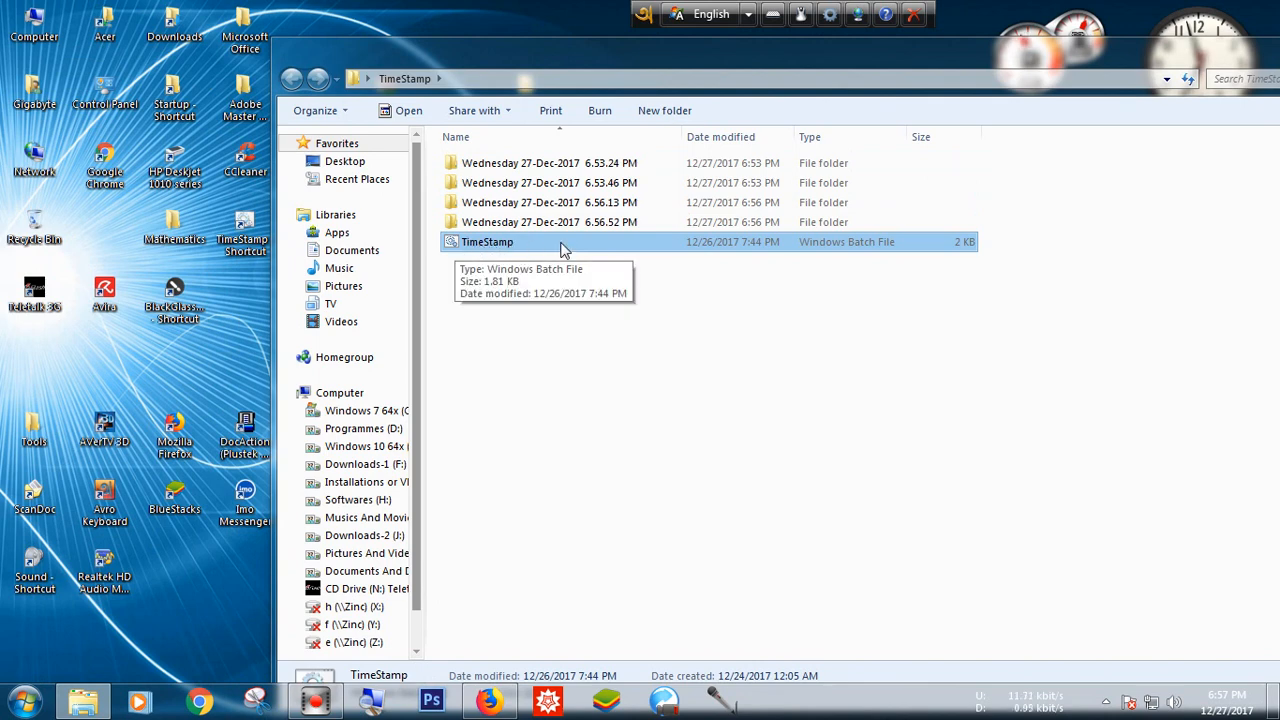
{"action": "mouse_move", "coordinate": [516, 258]}
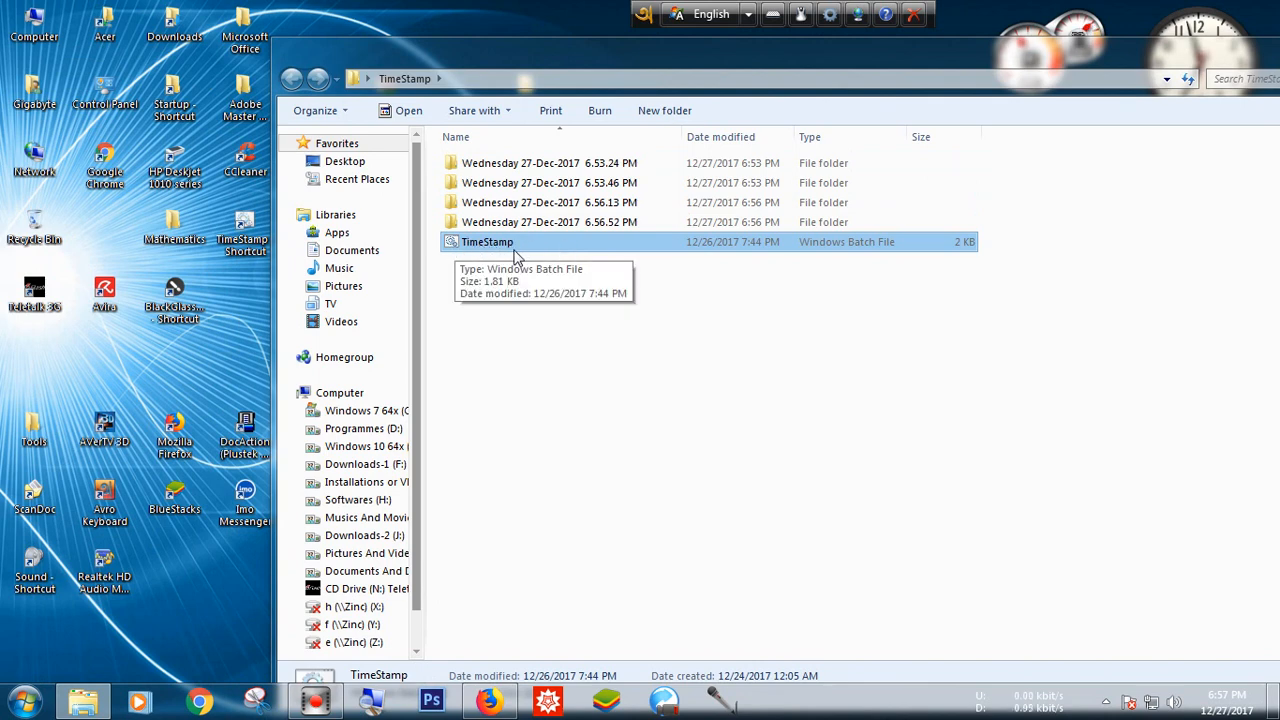